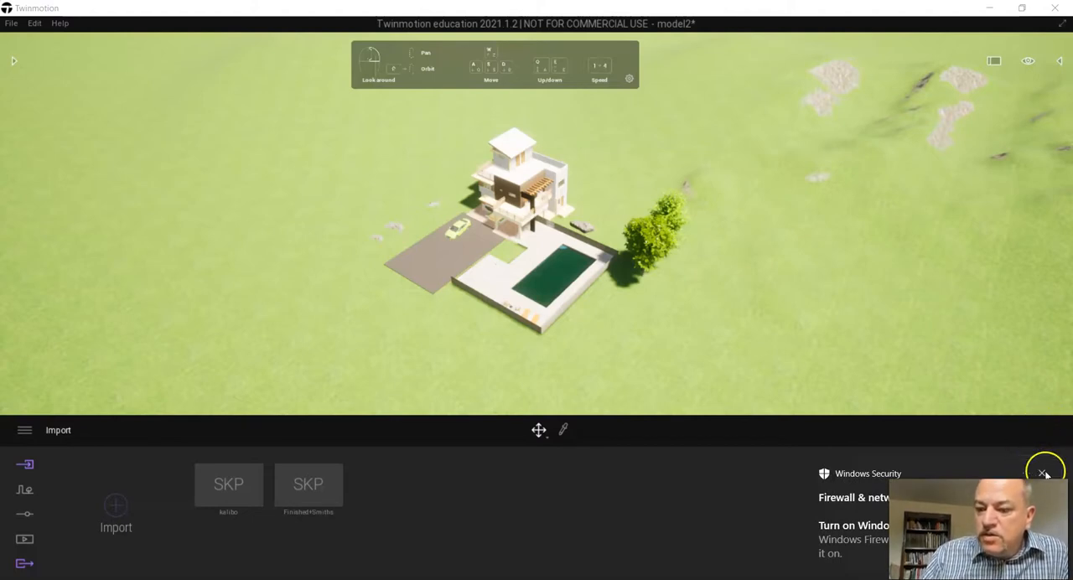
- Dismiss the Windows Security notification and switch to the Media section of the dock
left_click(1042, 473)
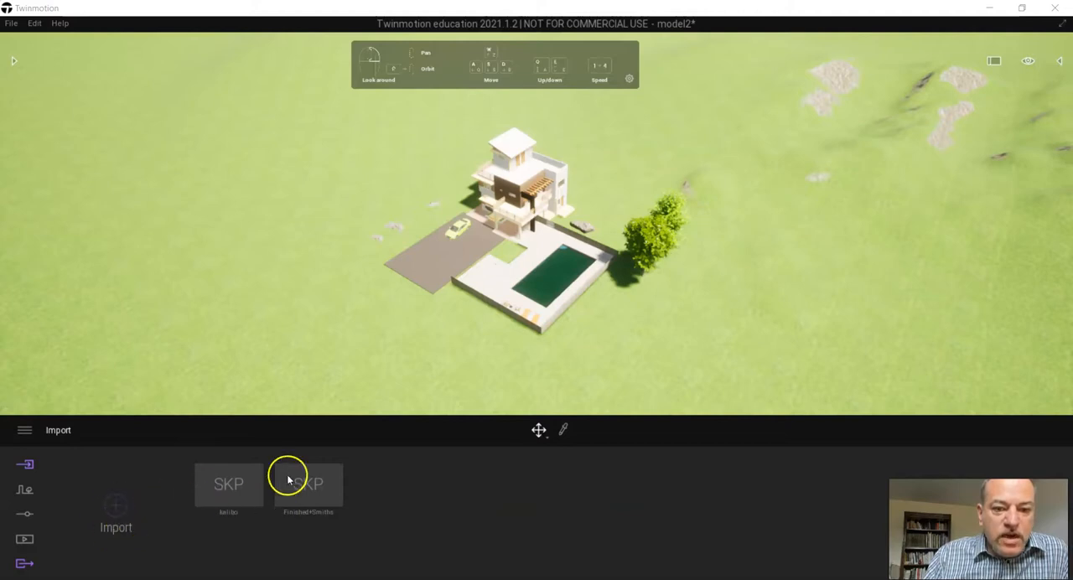
mouse_move(25, 539)
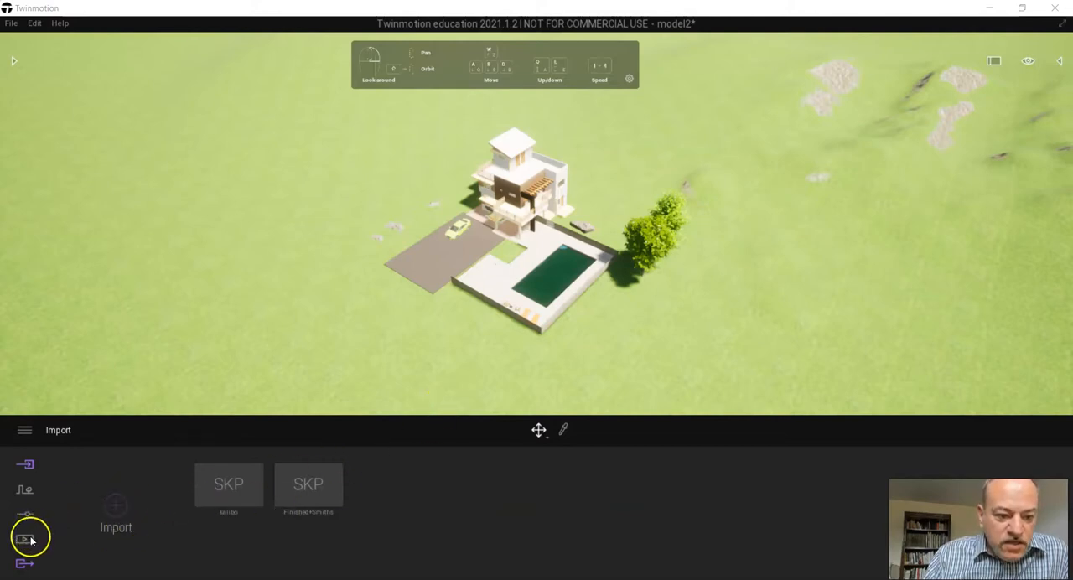
left_click(25, 540)
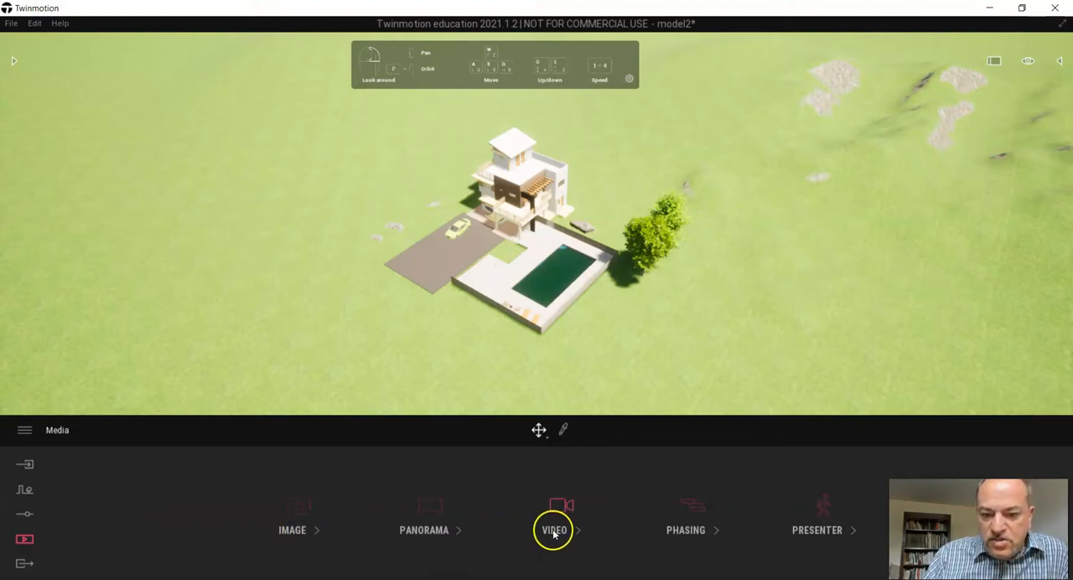
mouse_move(422, 530)
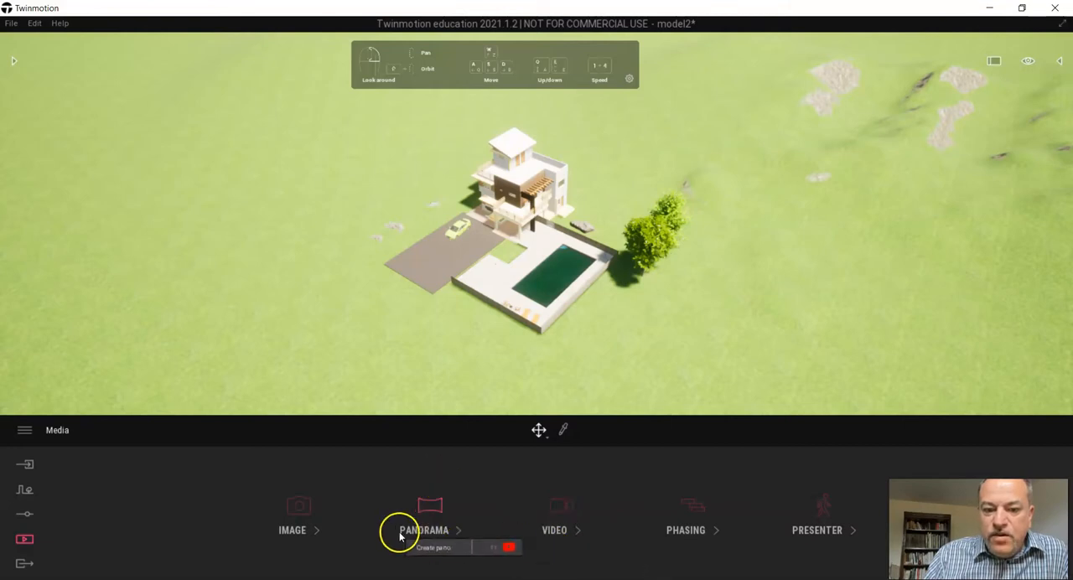
mouse_move(560, 530)
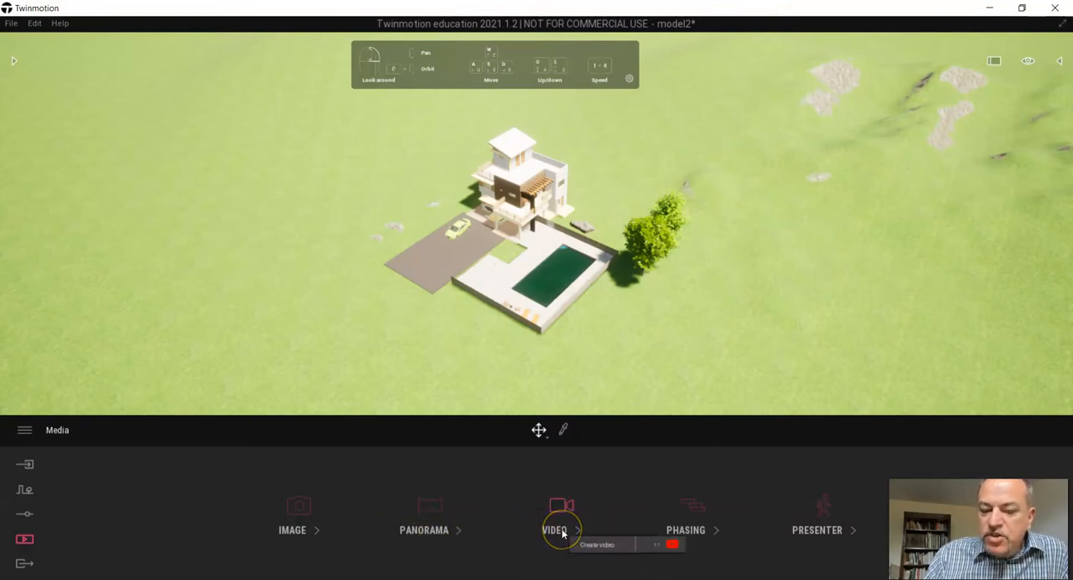
- Create Video1 and record a second keyframe from a closer ground-level view of the house
left_click(553, 516)
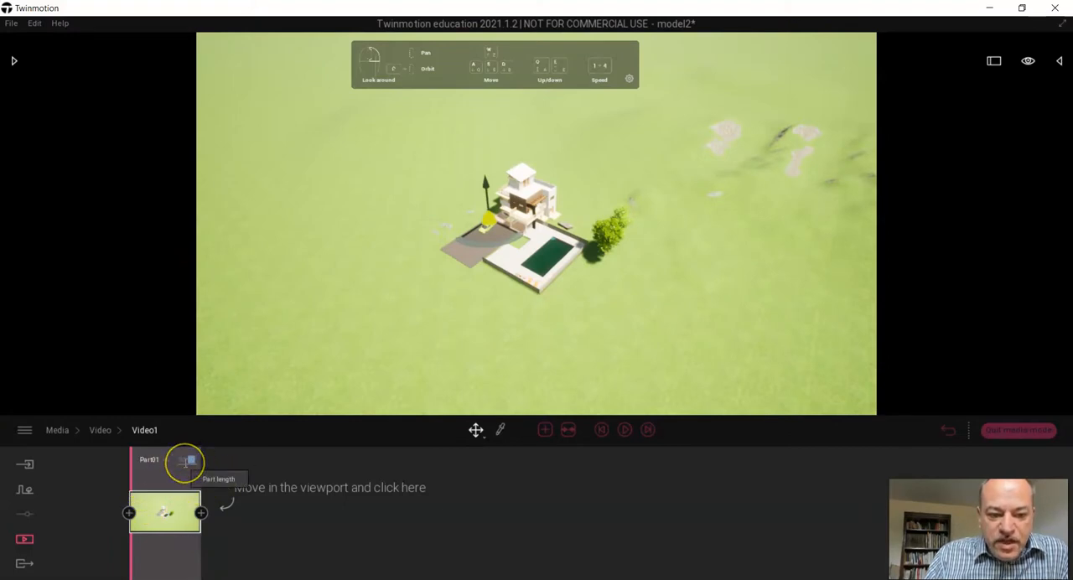
mouse_move(147, 371)
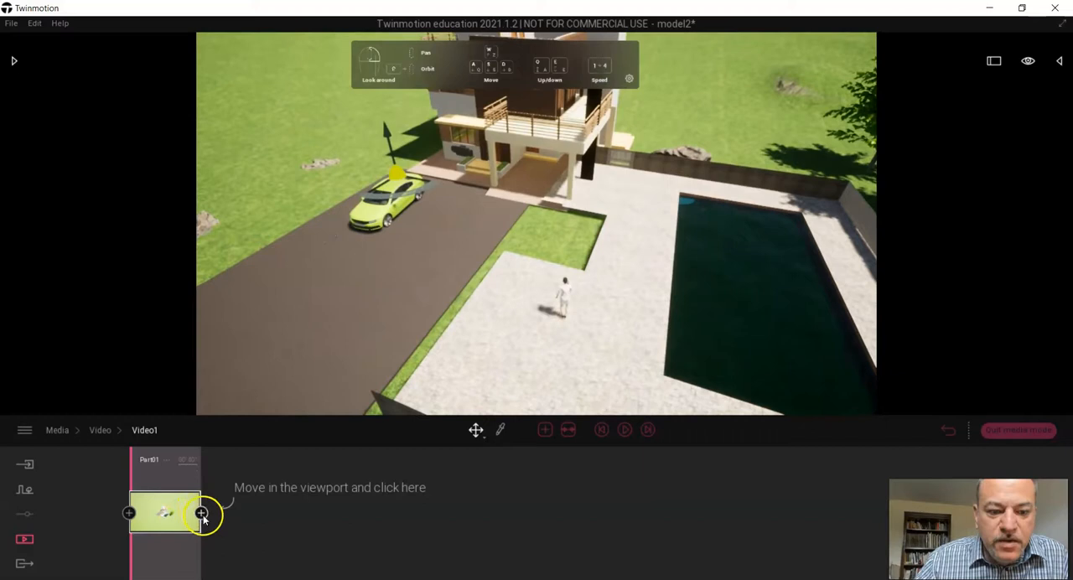
left_click(201, 513)
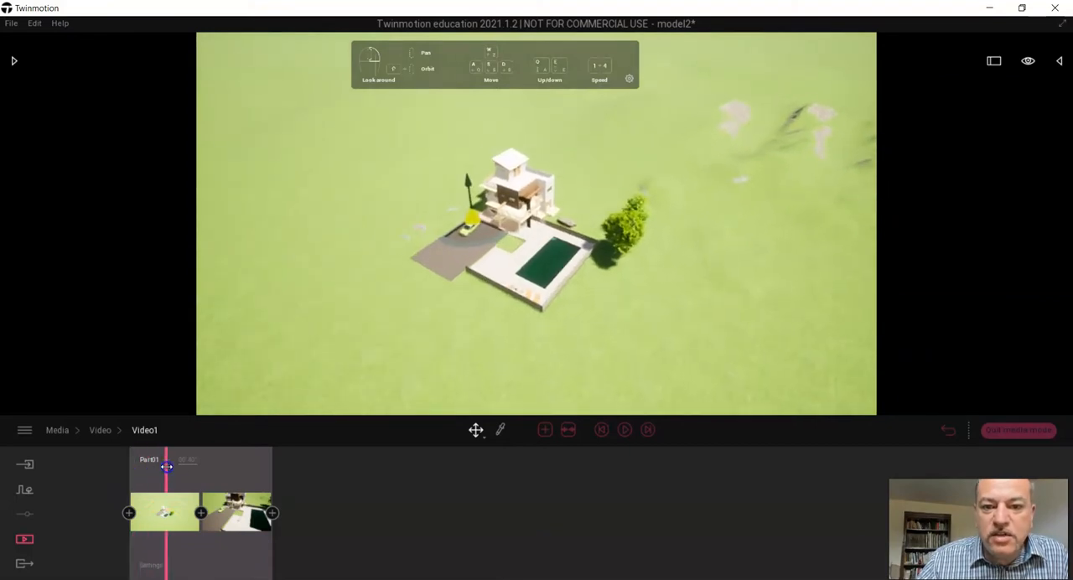
- Add keyframes from new viewpoints orbiting the house, then return the playhead to the start
left_click_drag(166, 467, 245, 468)
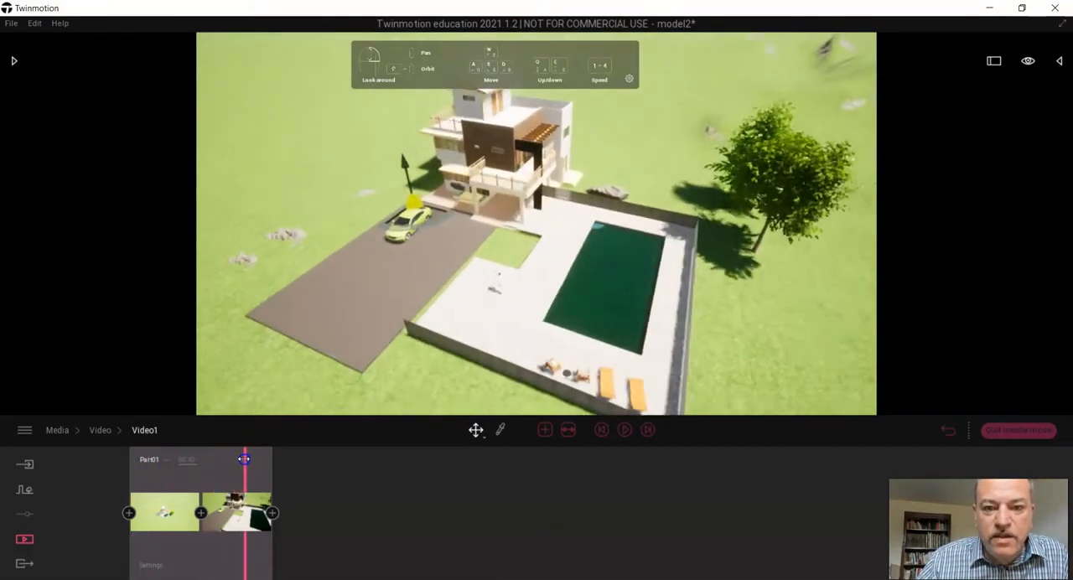
left_click_drag(245, 460, 268, 459)
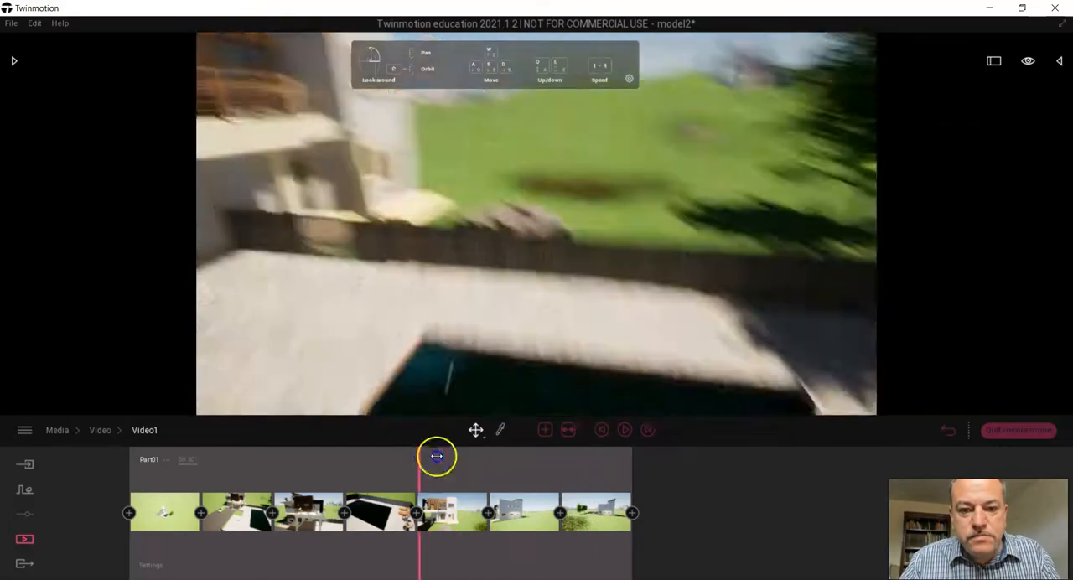
left_click_drag(436, 456, 137, 456)
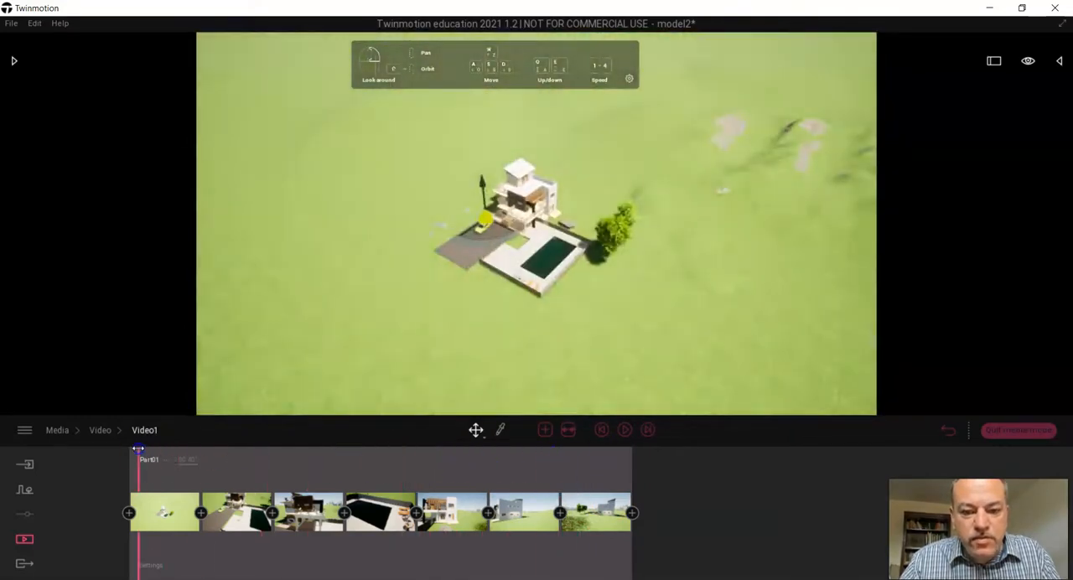
left_click(623, 429)
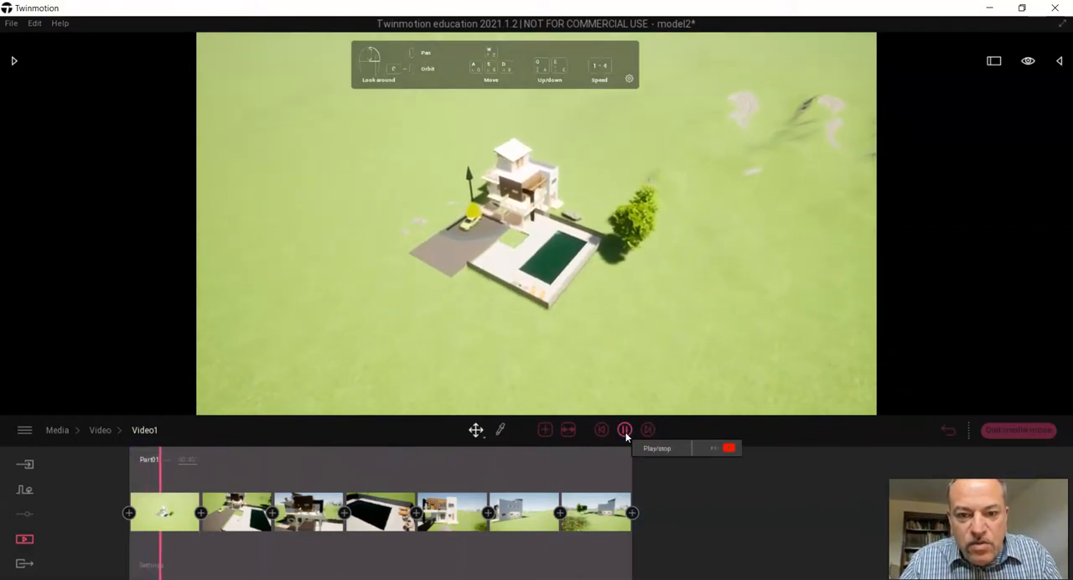
left_click(623, 429)
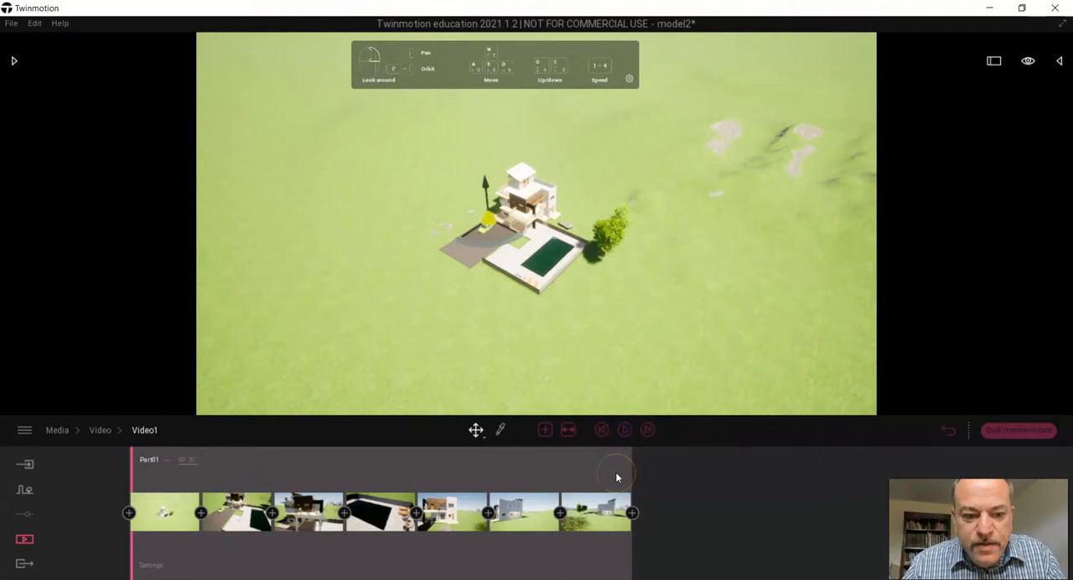
- Play the Video1 flythrough through to its final ground-level side view of the house
left_click(623, 429)
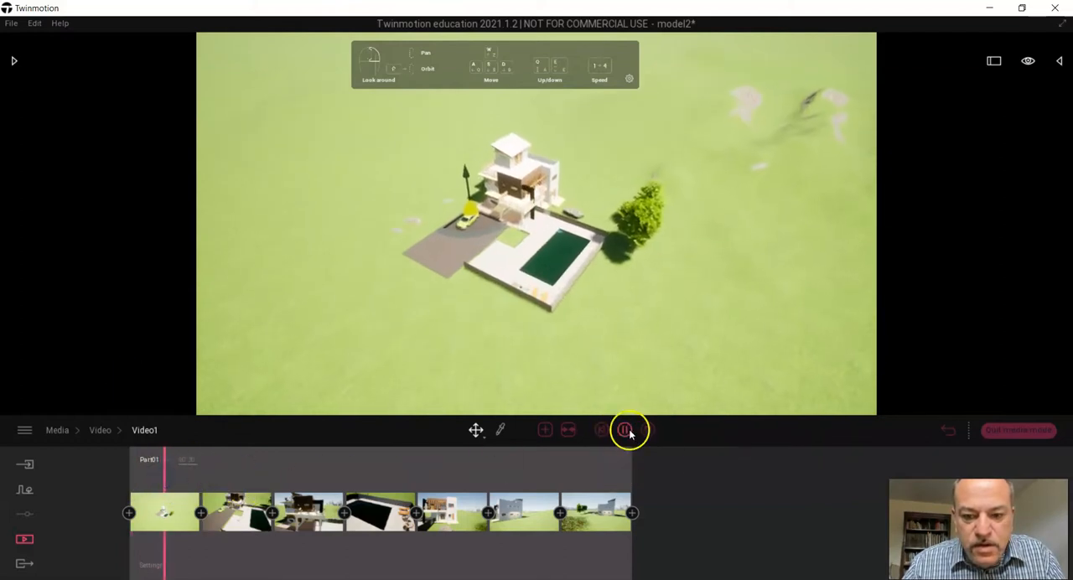
left_click(623, 429)
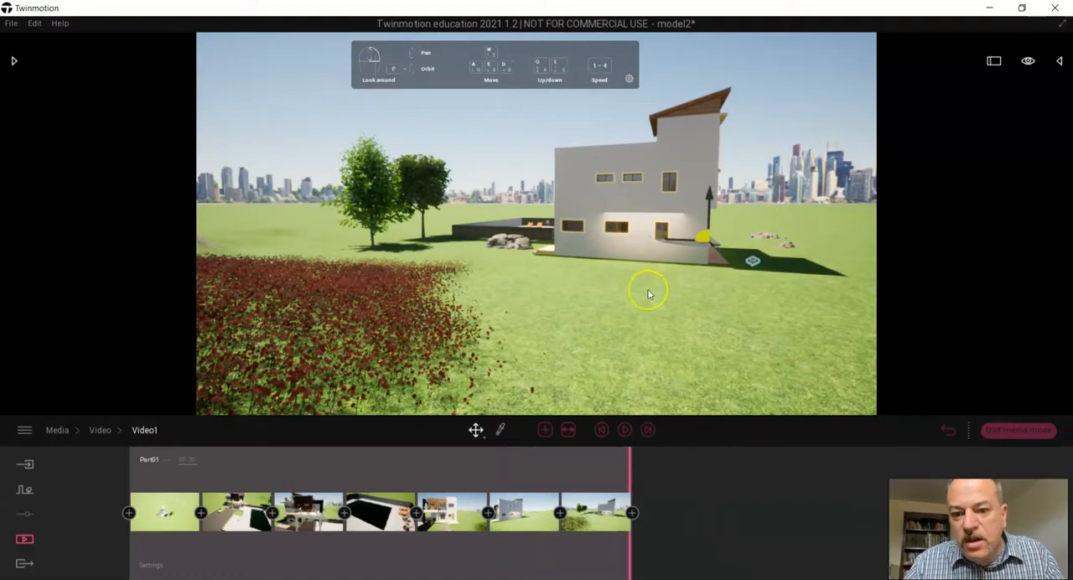
mouse_move(595, 270)
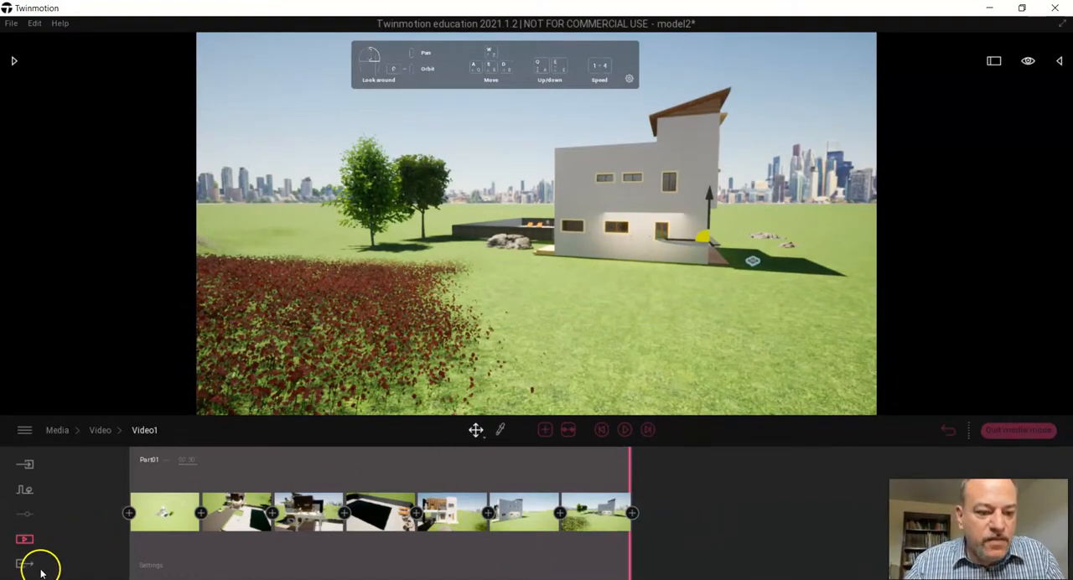
mouse_move(736, 462)
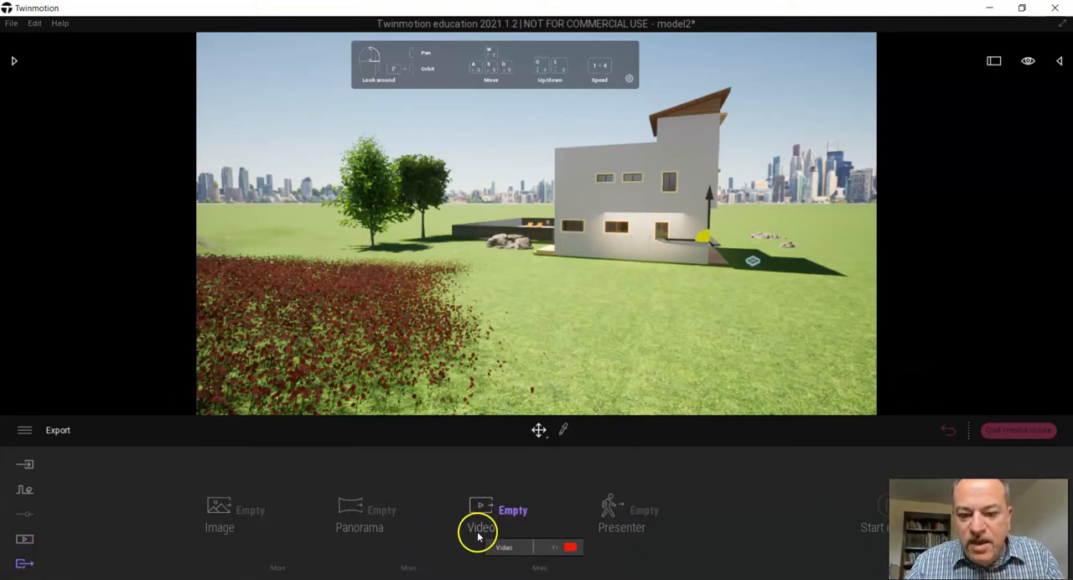
- Start exporting Video1 with the New Volume (D:) drive as the destination folder
left_click(480, 516)
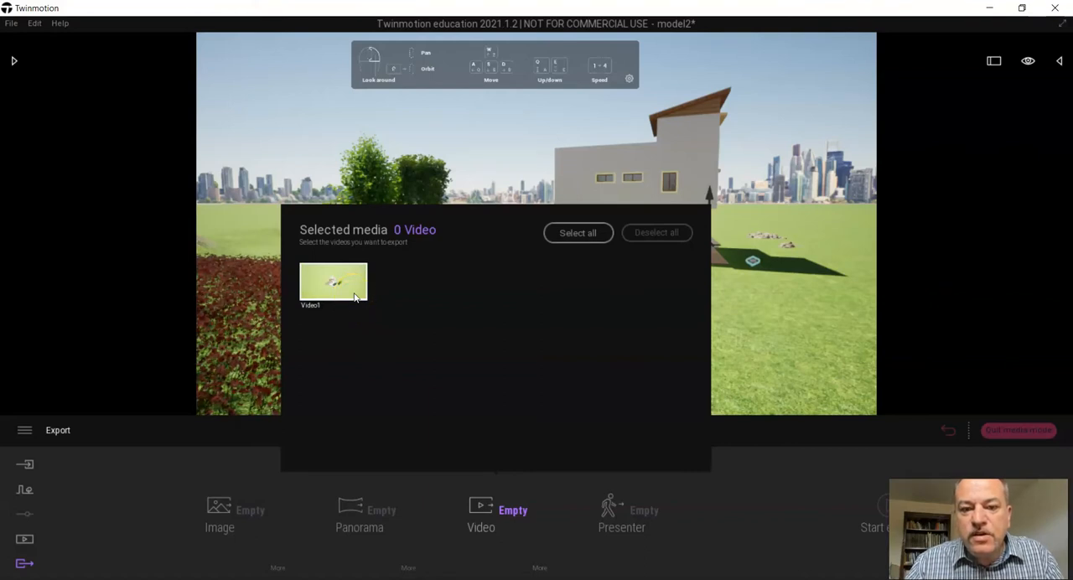
left_click(332, 281)
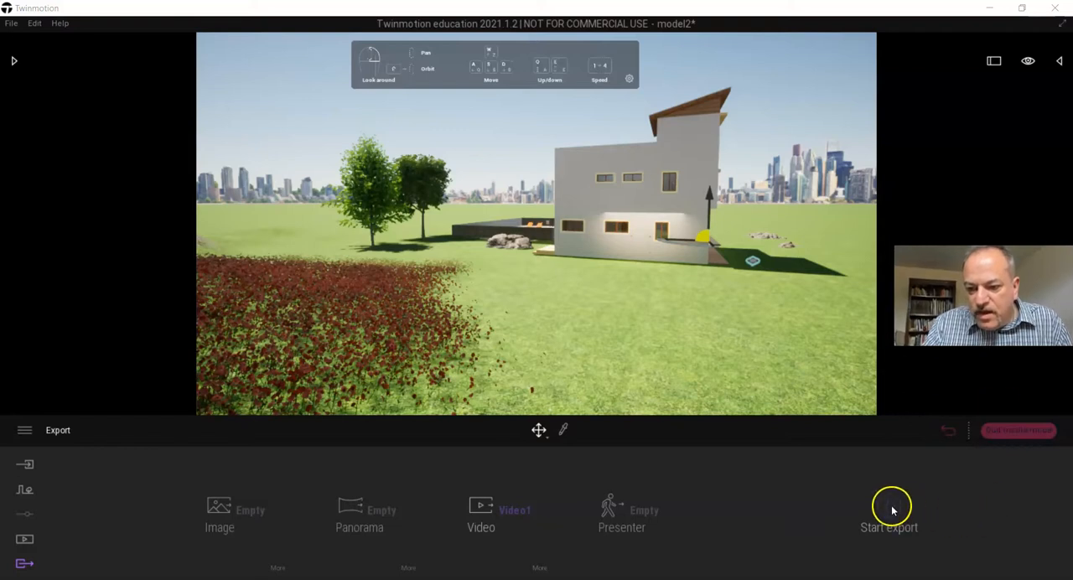
left_click(888, 506)
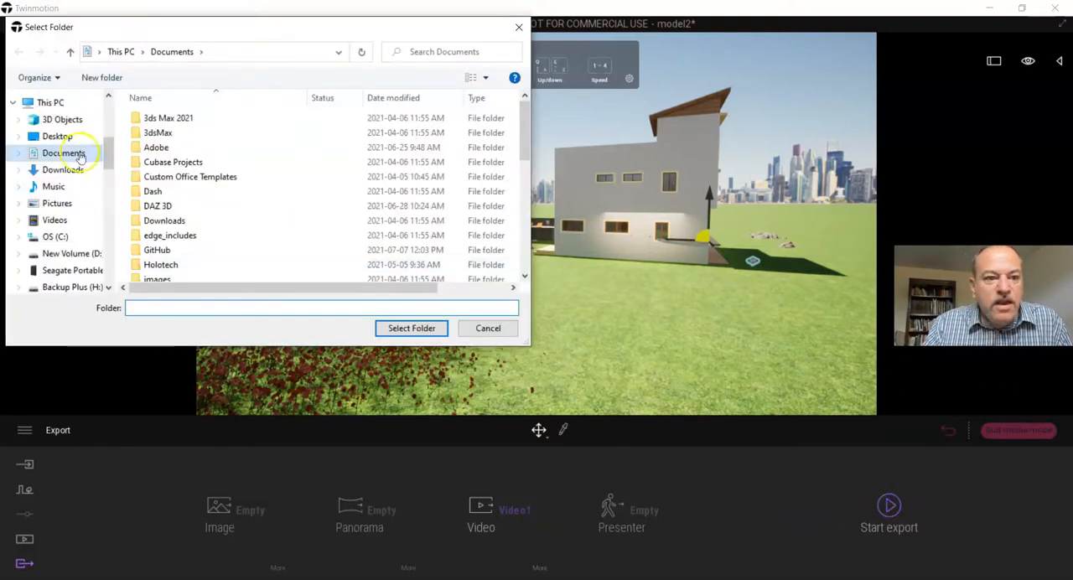
left_click(70, 253)
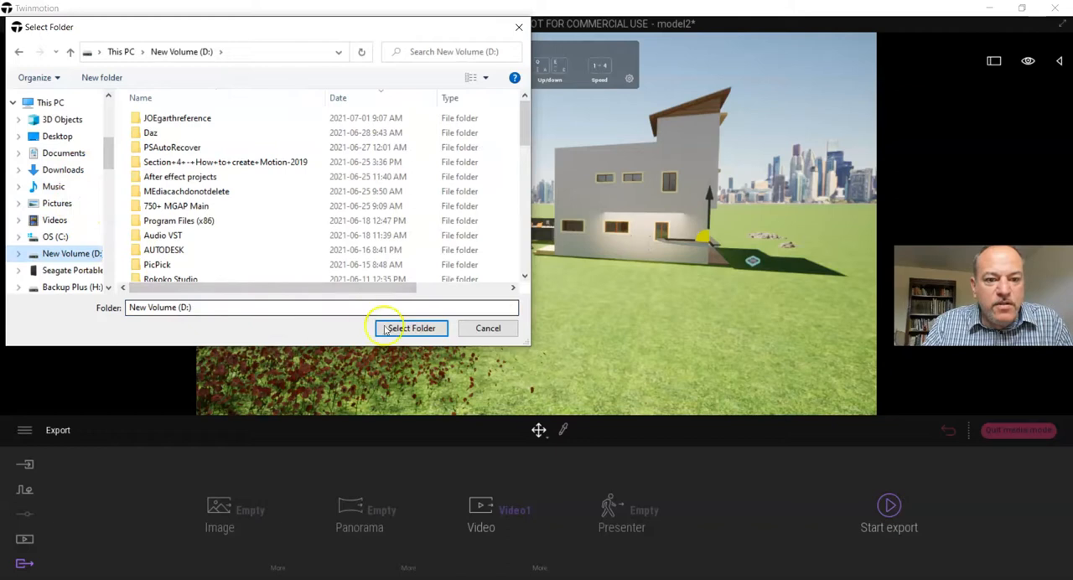
left_click(412, 328)
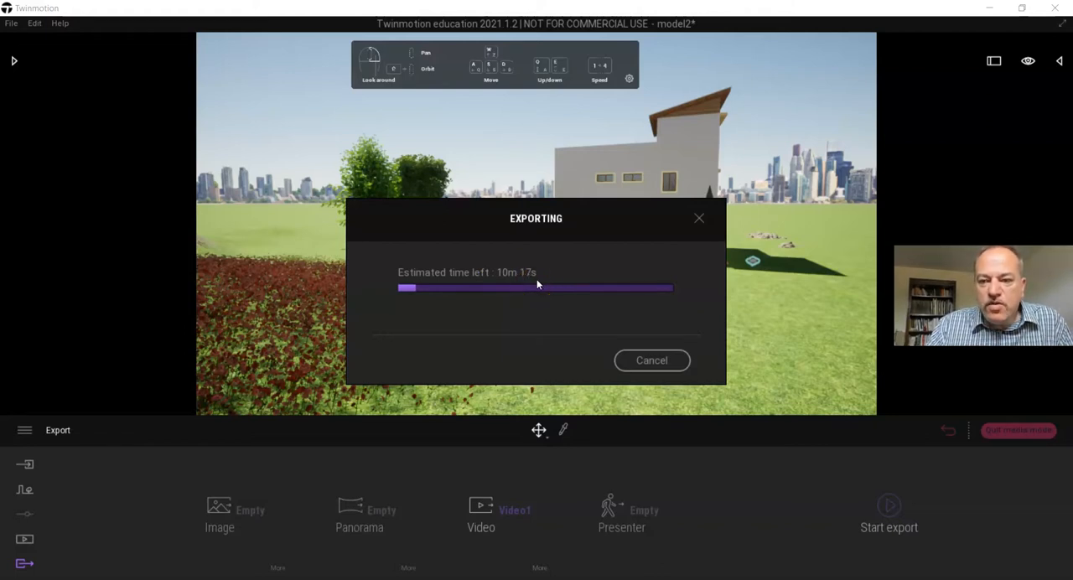
mouse_move(511, 396)
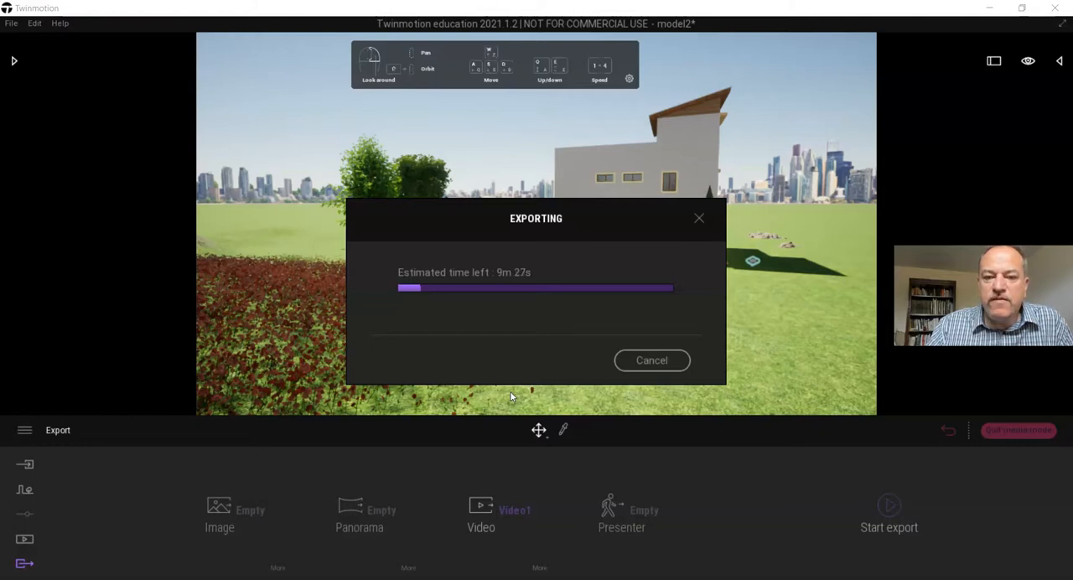
mouse_move(305, 255)
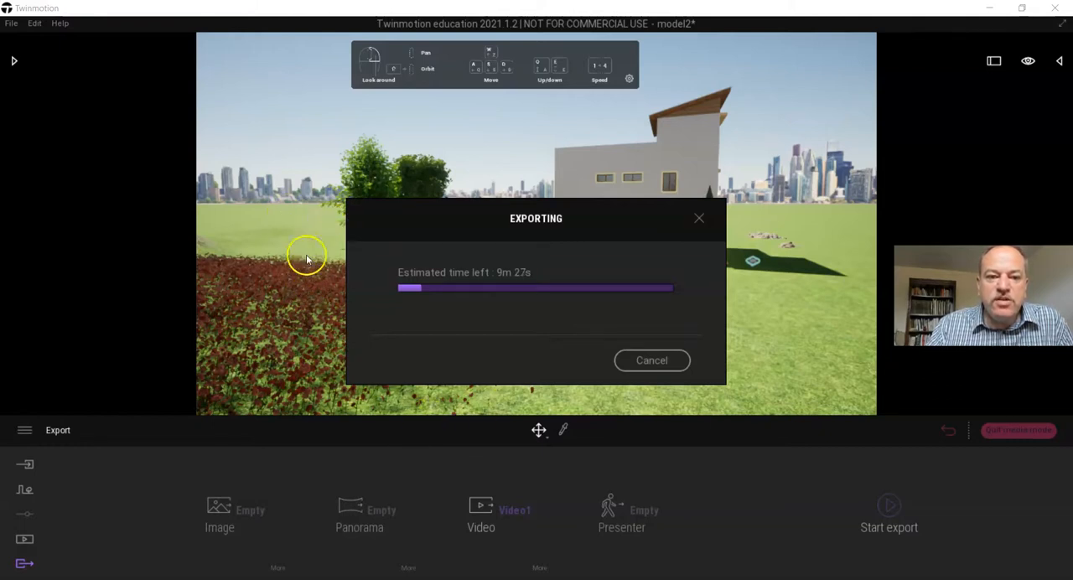
mouse_move(681, 337)
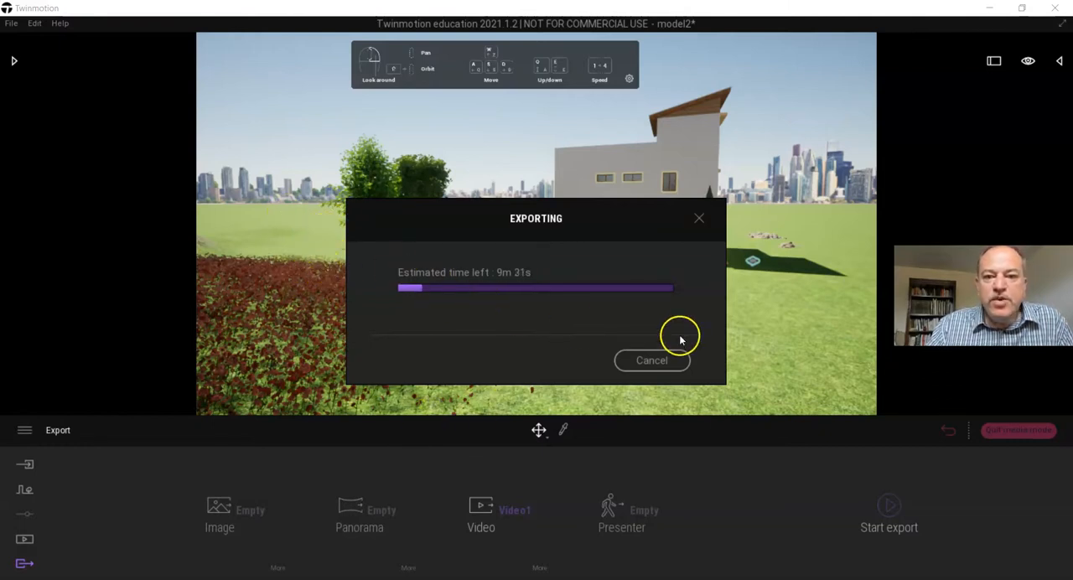
mouse_move(305, 296)
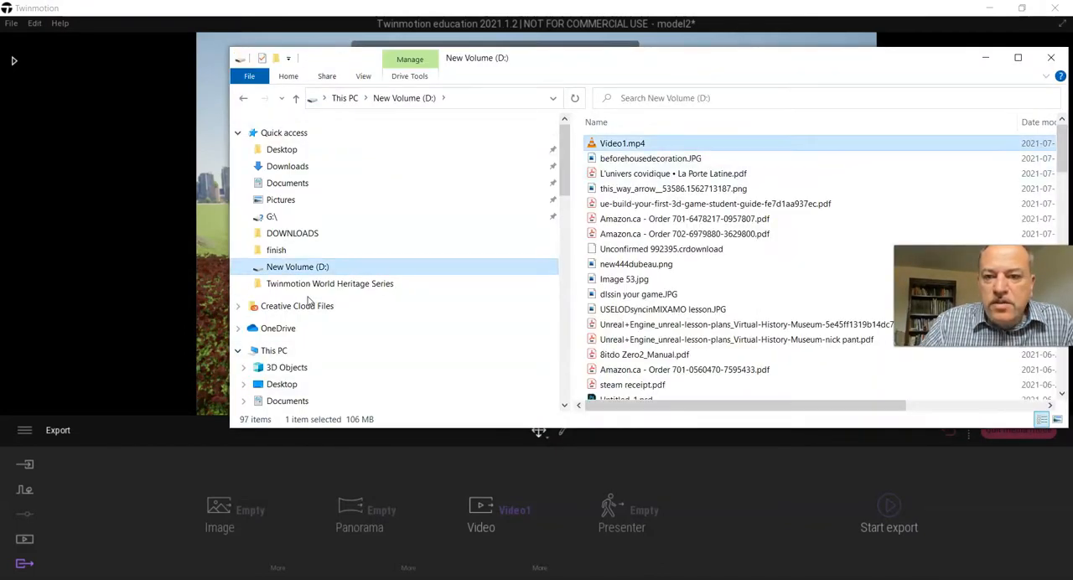
- Play the exported Video1.mp4 from the D drive in VLC
double_click(622, 143)
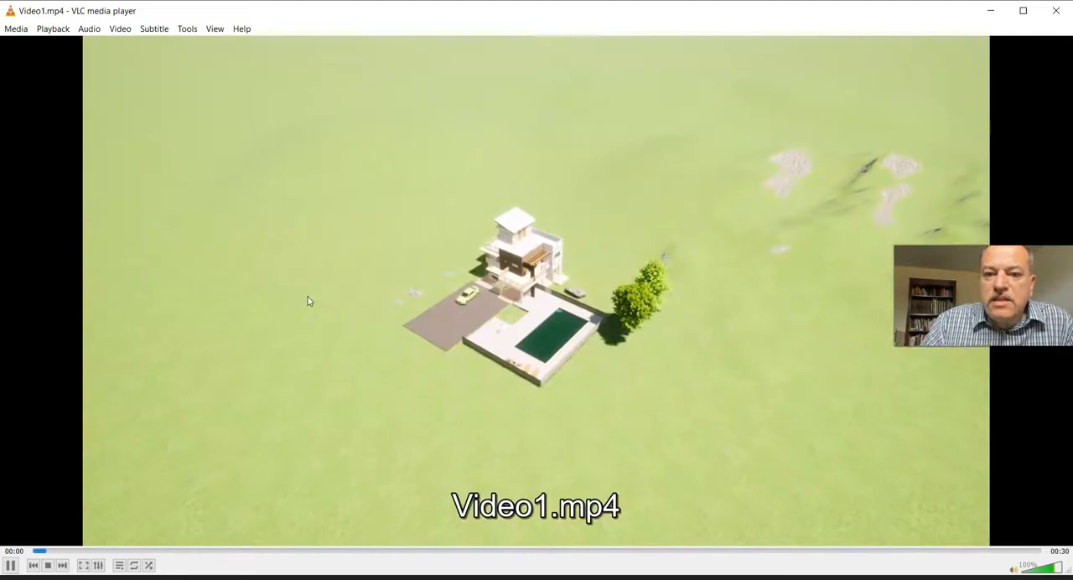